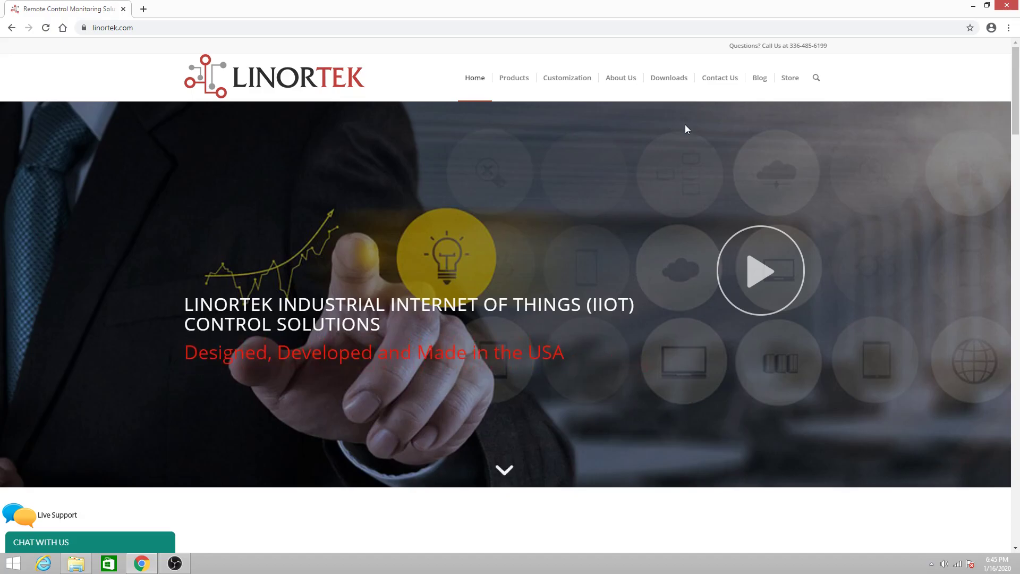
pyautogui.moveTo(668, 77)
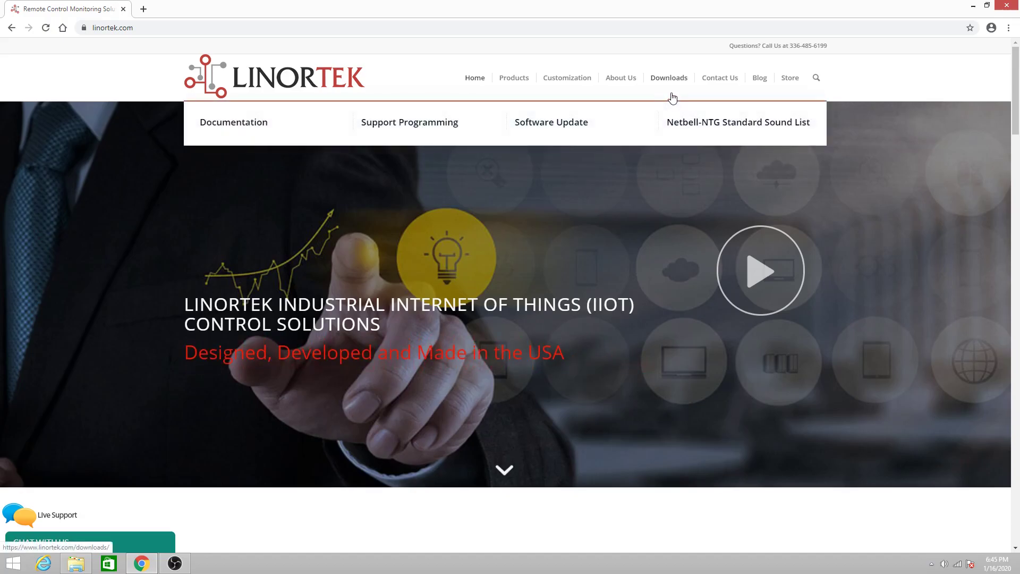
pyautogui.moveTo(552, 121)
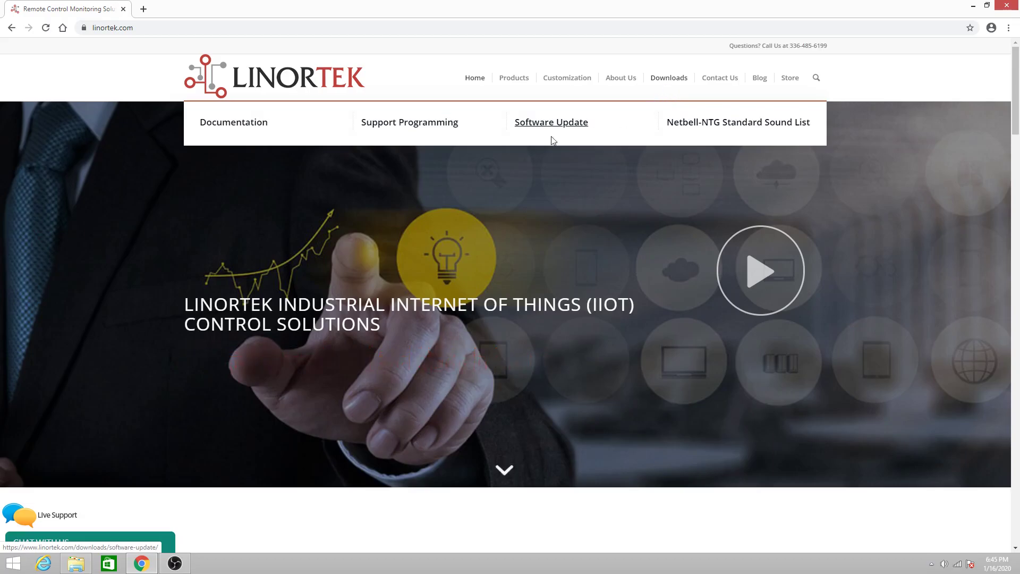
# - Go to the Support Programming page under Downloads on linortek.com
pyautogui.click(408, 121)
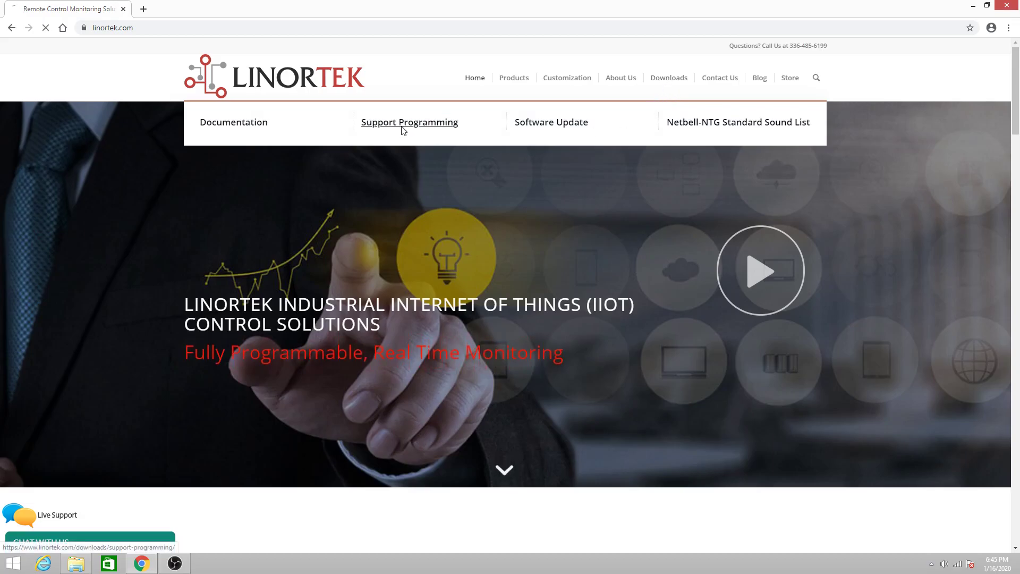
# - Follow the java.com/en/download link in the Discoverer – Finding IP Address description
pyautogui.click(408, 121)
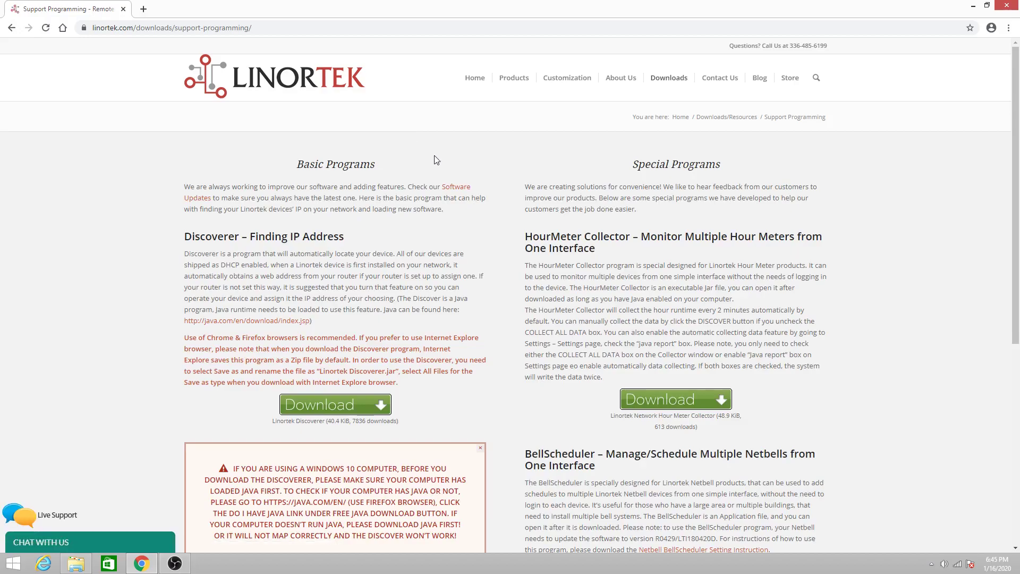
pyautogui.scroll(-3)
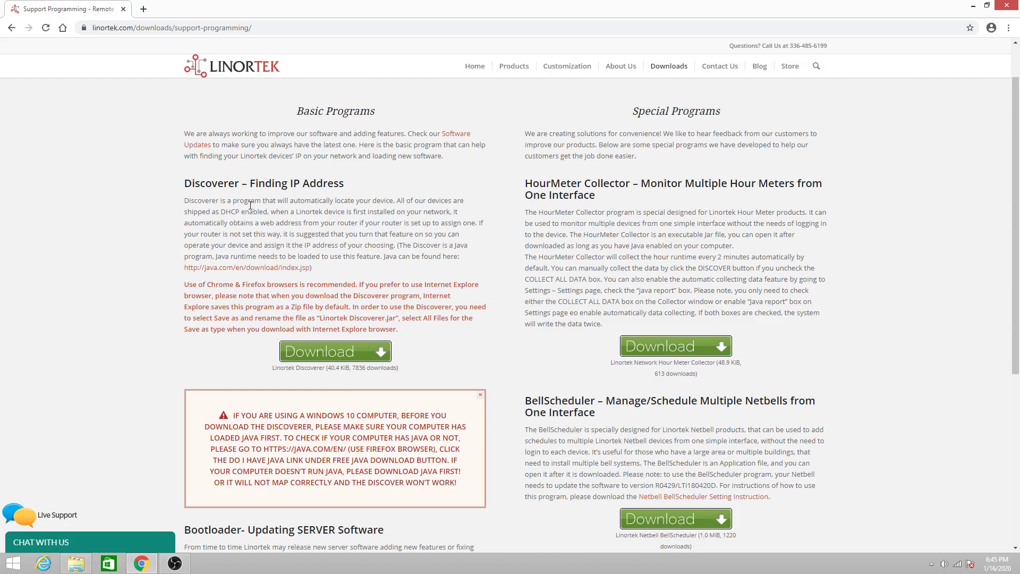
pyautogui.moveTo(273, 268)
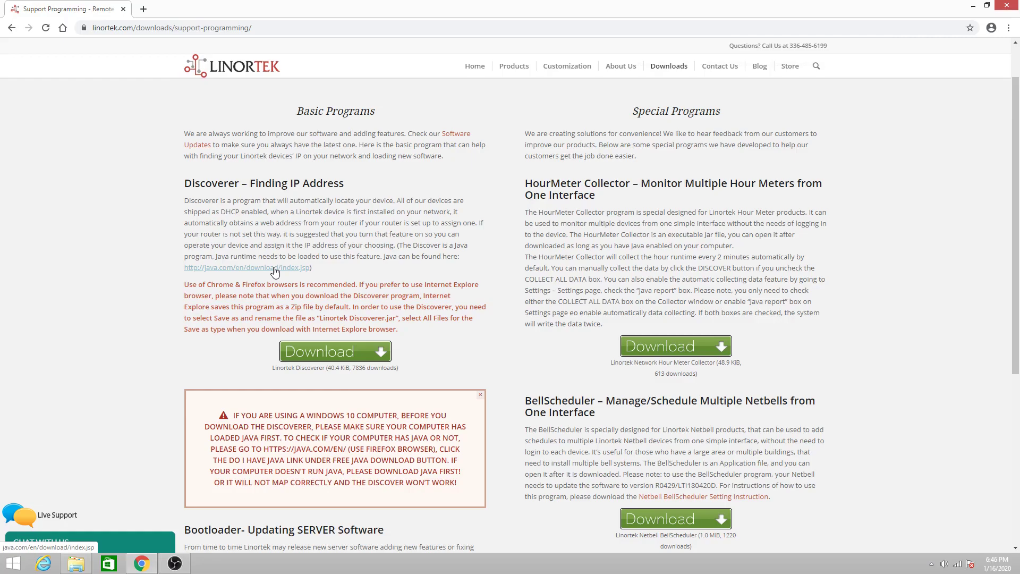
pyautogui.click(248, 268)
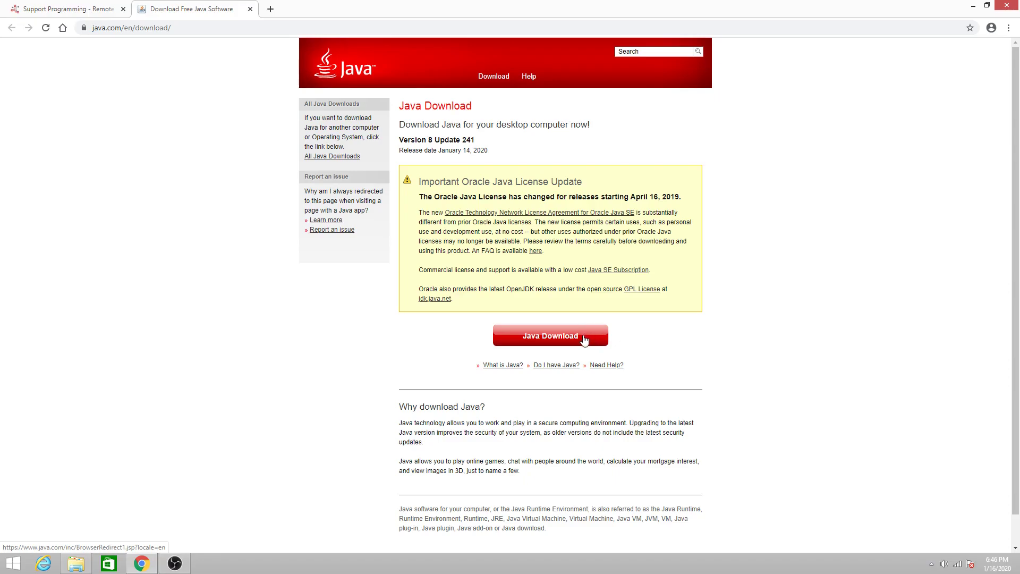
# - Download the 64-bit Java for Windows installer and reveal it in the Downloads folder
pyautogui.click(550, 335)
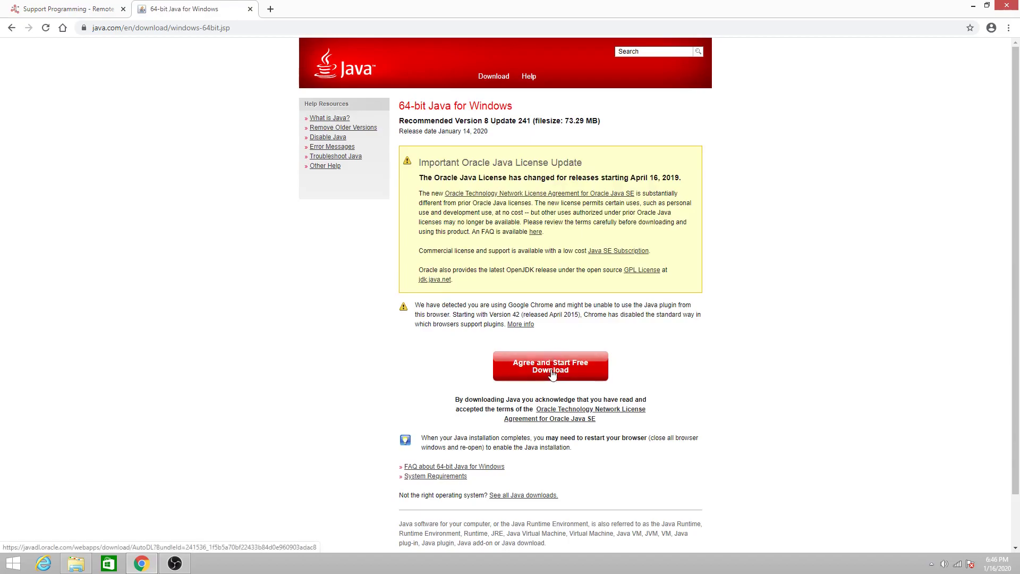
pyautogui.click(549, 366)
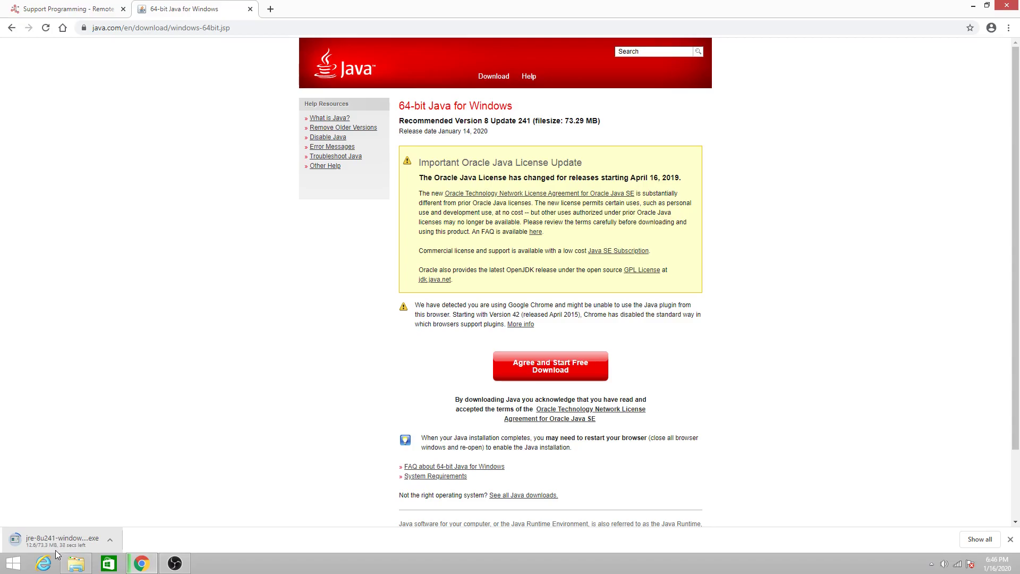
pyautogui.click(112, 538)
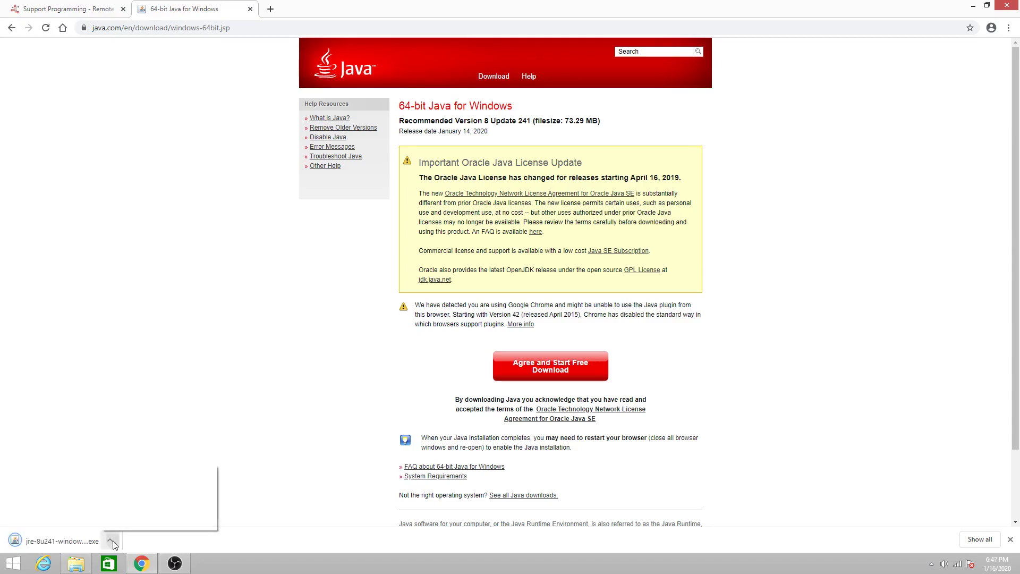
pyautogui.click(111, 541)
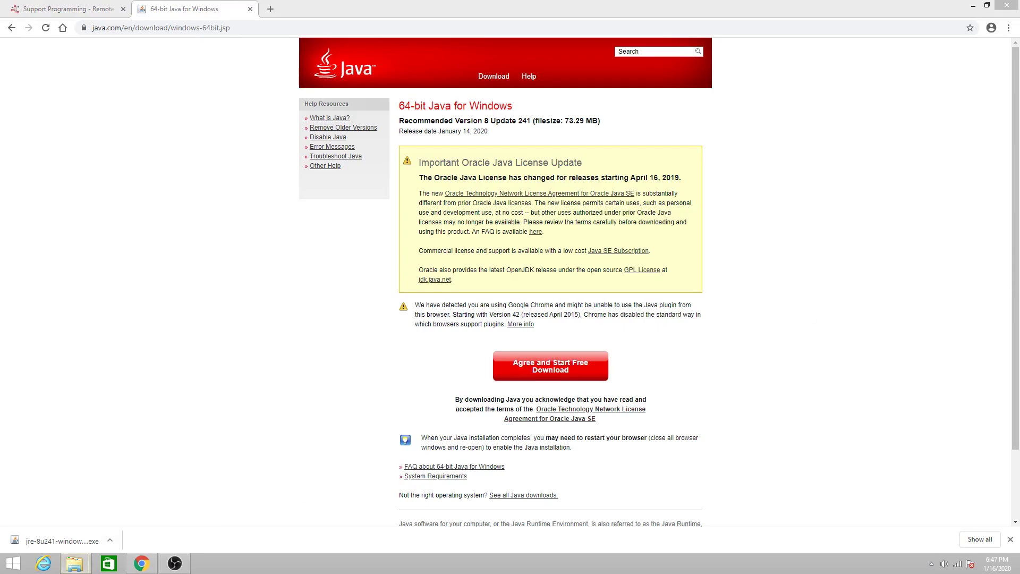
pyautogui.click(74, 563)
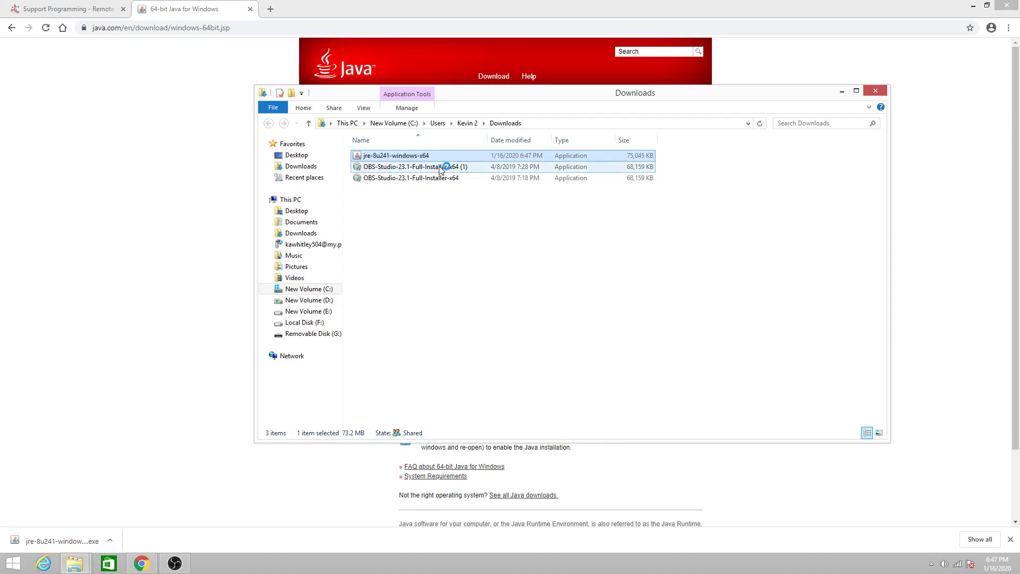
# - Launch jre-8u241-windows-x64 from Downloads and accept the license to start installing
pyautogui.doubleClick(395, 155)
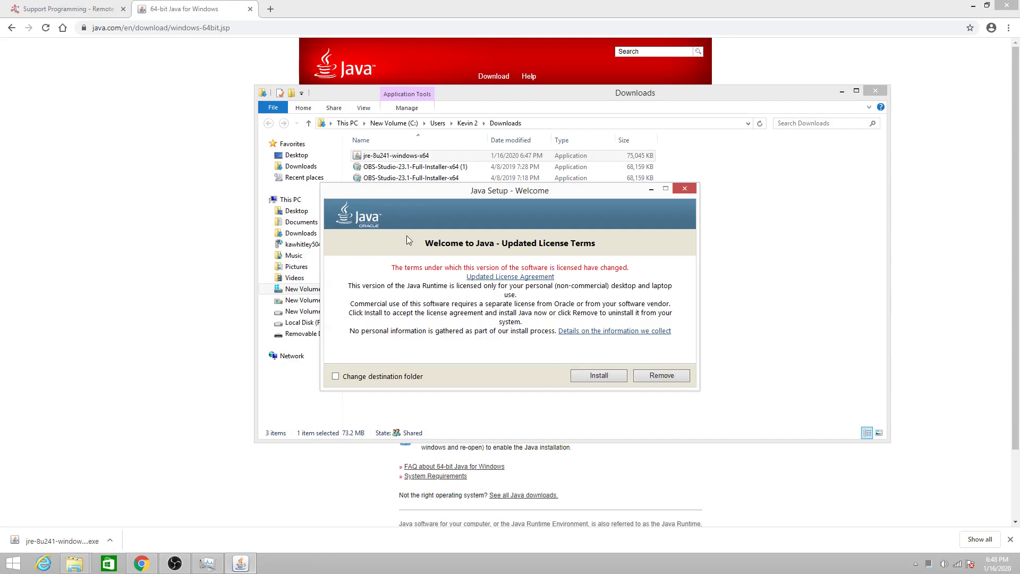
pyautogui.moveTo(496, 384)
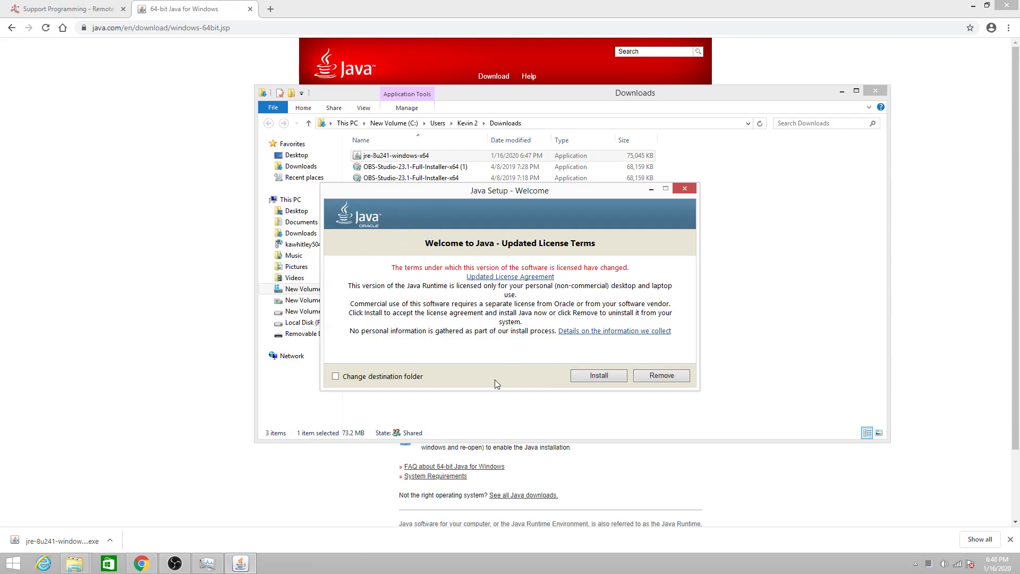
pyautogui.click(597, 375)
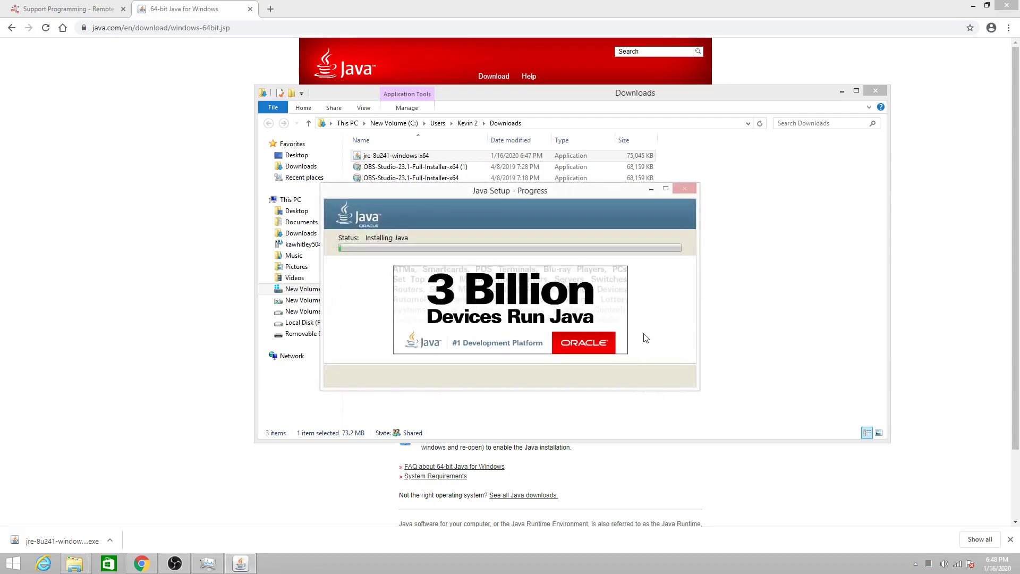
pyautogui.moveTo(553, 318)
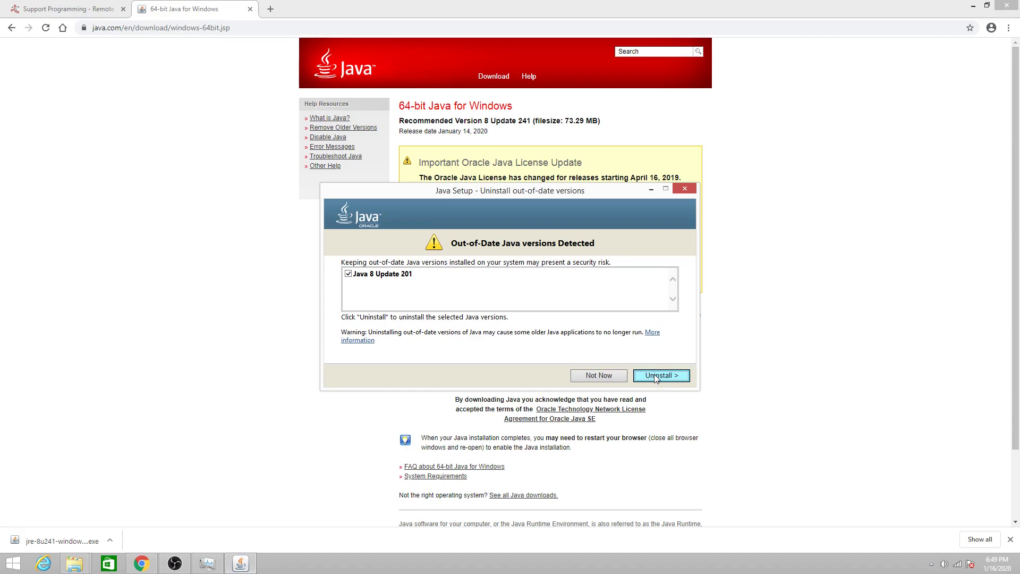
# - Uninstall the outdated Java 8 Update 201, finish the setup and close it
pyautogui.click(660, 375)
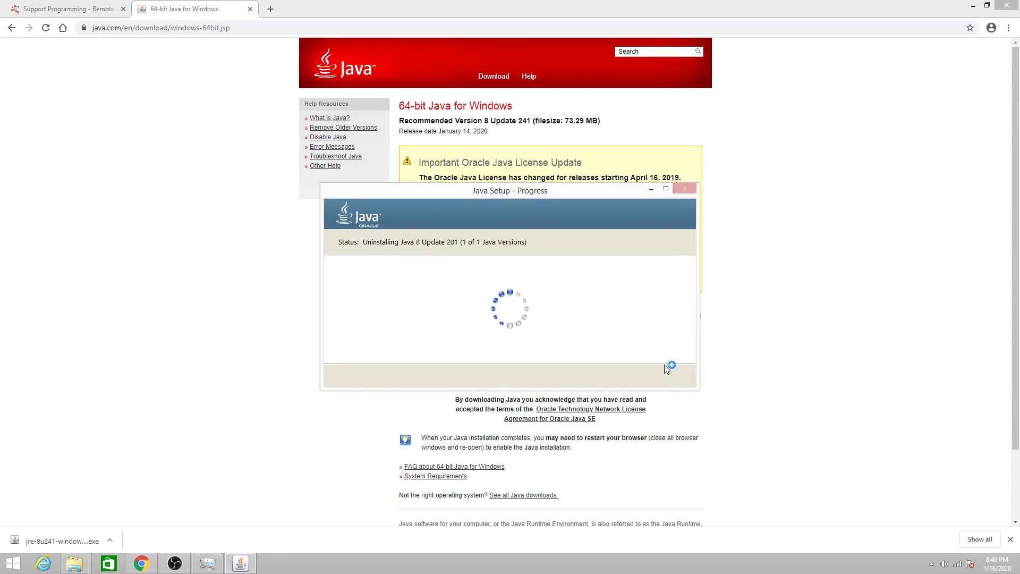
pyautogui.moveTo(644, 389)
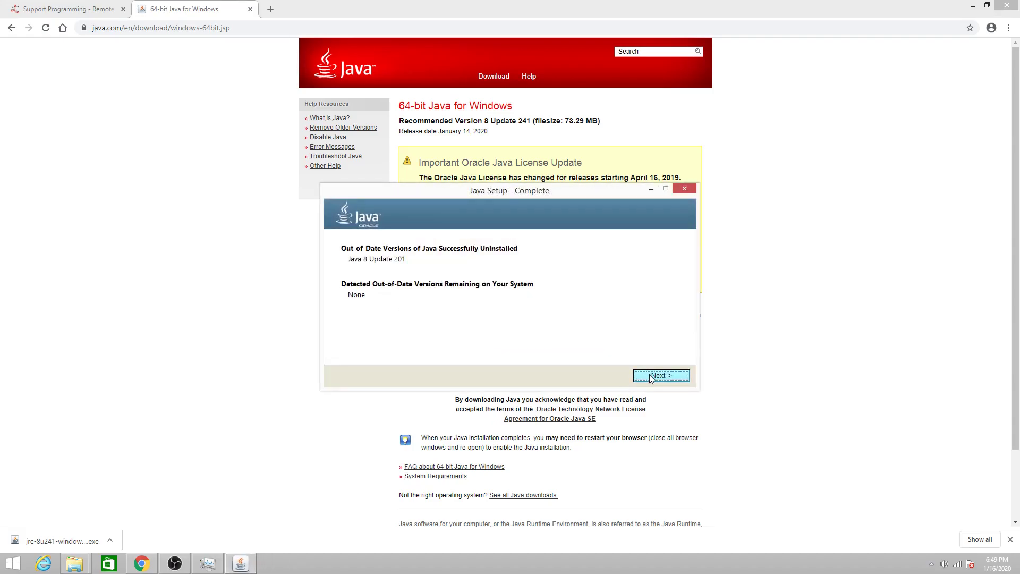
pyautogui.click(660, 375)
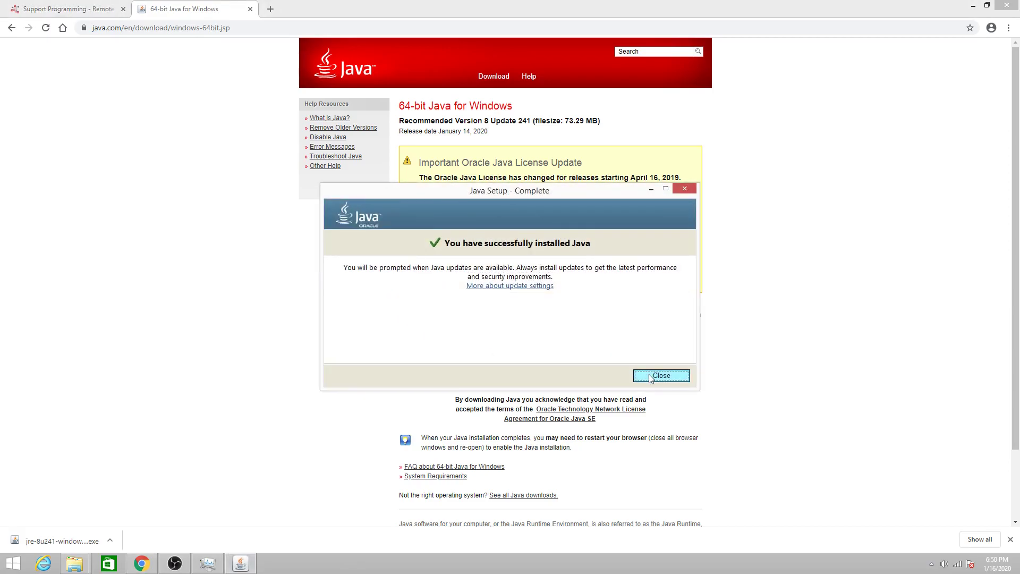
pyautogui.click(659, 375)
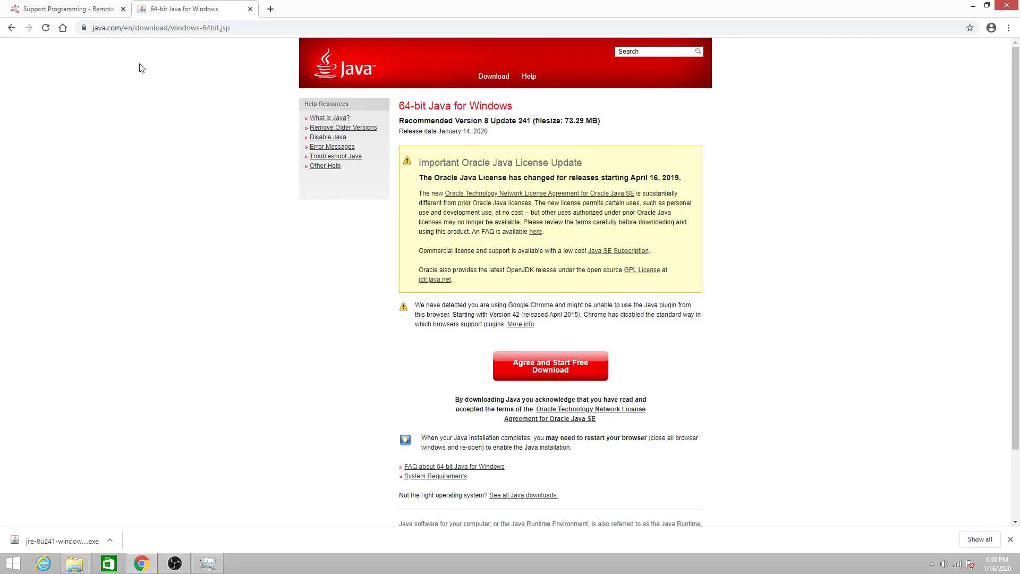
# - Download Linortek-Discoverer.jar, keep it despite the warning, and run it from Downloads
pyautogui.click(62, 9)
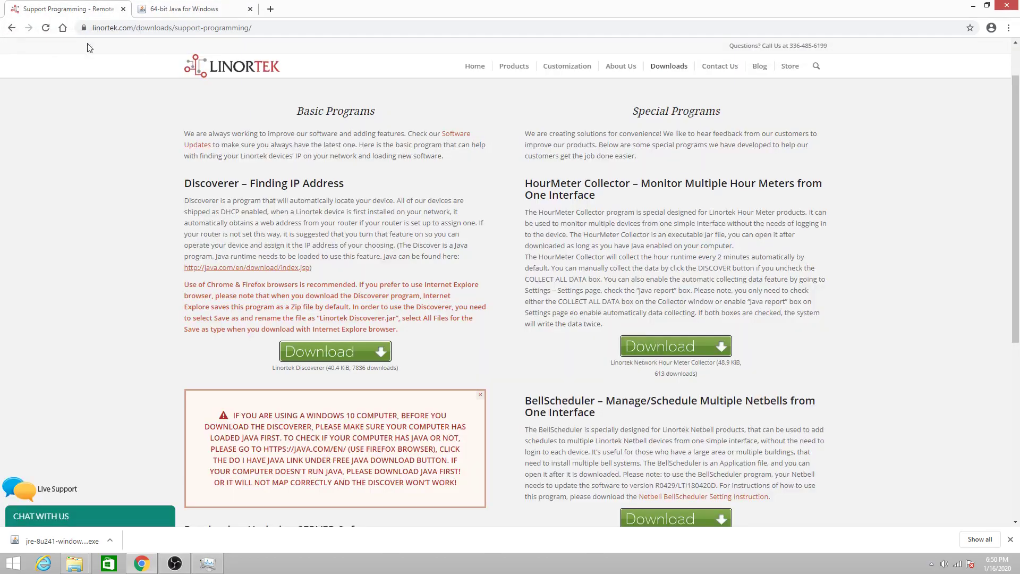
pyautogui.moveTo(496, 360)
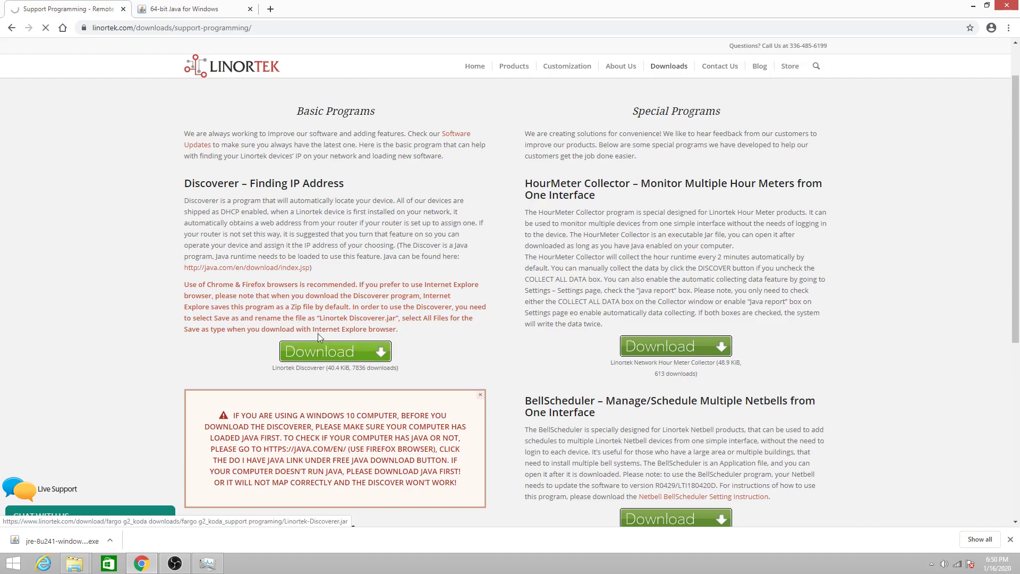
pyautogui.click(335, 351)
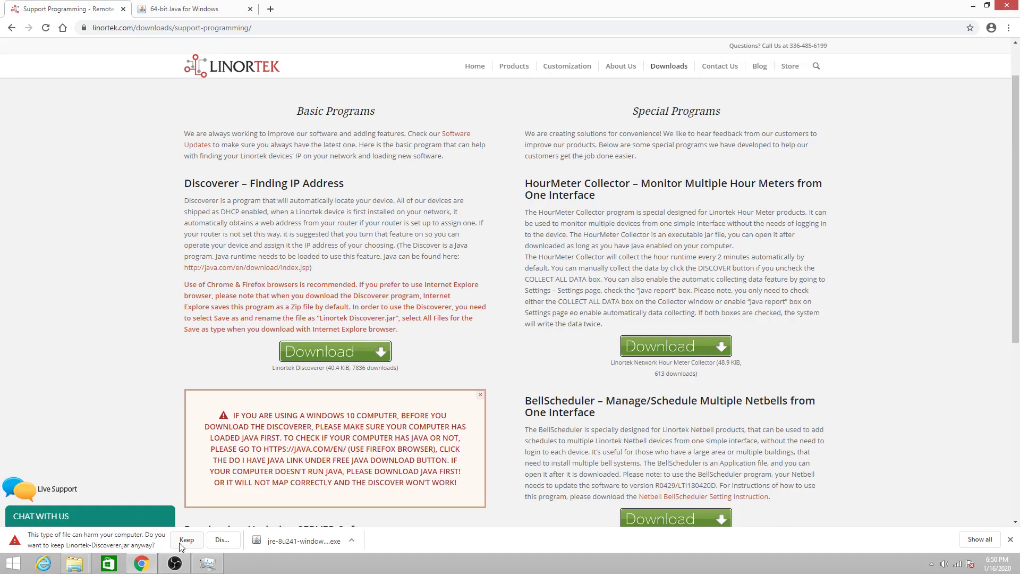
pyautogui.click(187, 540)
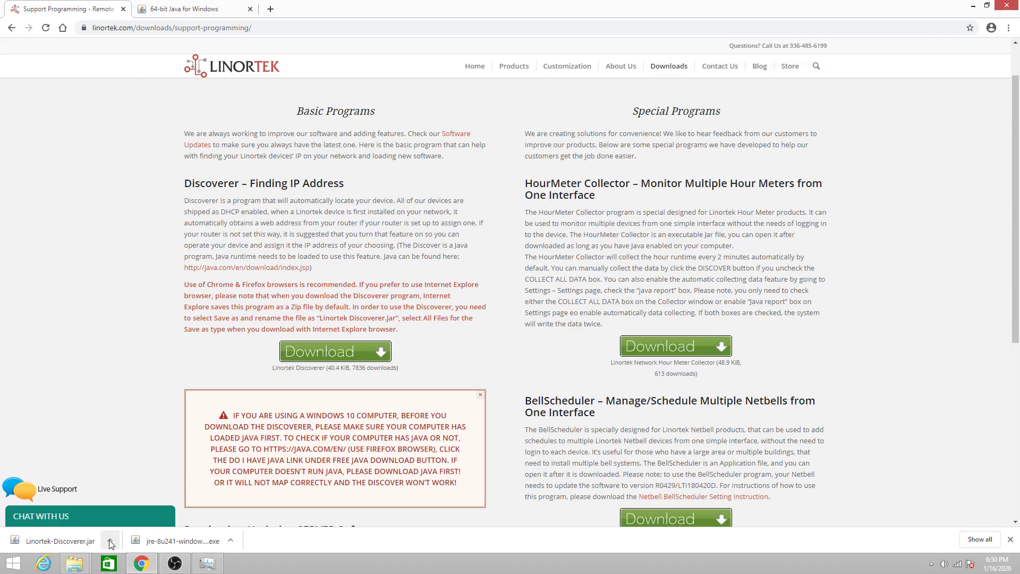
pyautogui.click(109, 544)
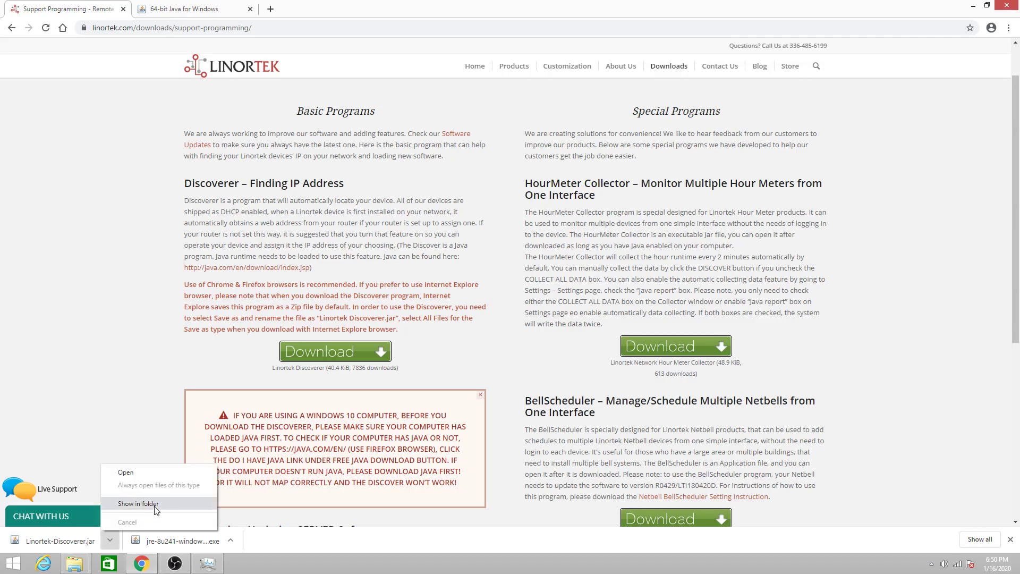
pyautogui.click(137, 502)
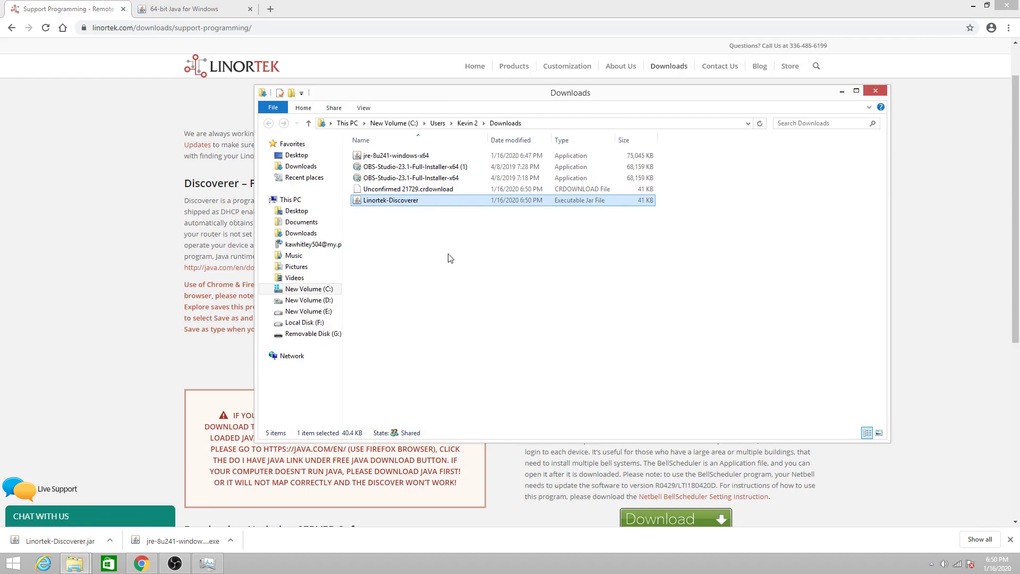
pyautogui.moveTo(423, 238)
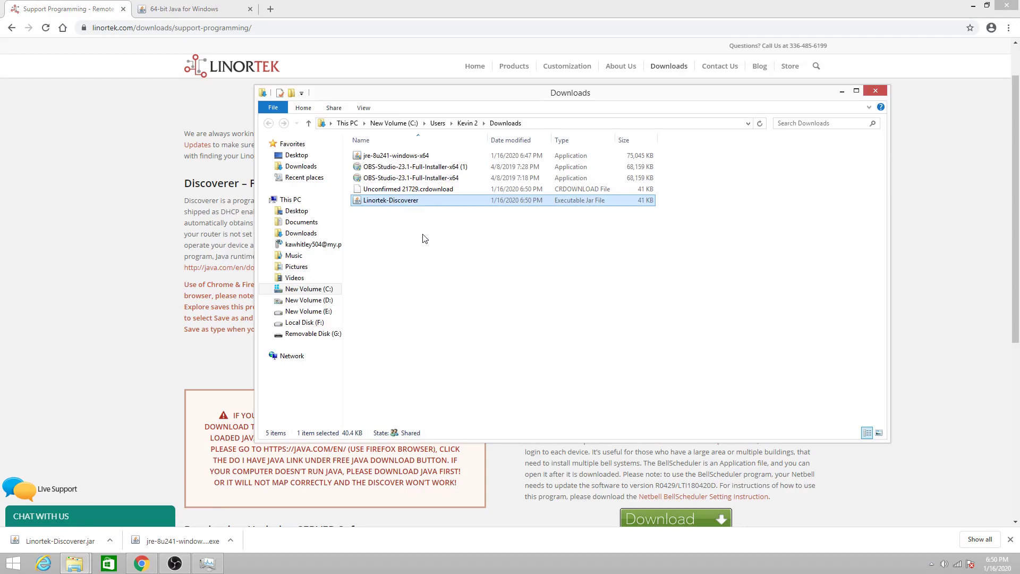
pyautogui.doubleClick(390, 200)
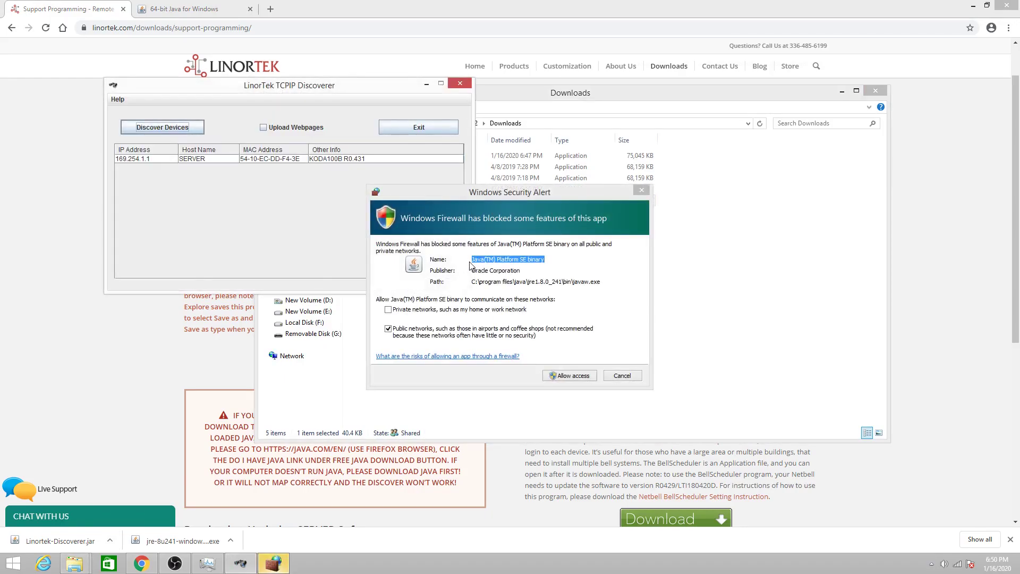
# - Allow Java through the firewall and leave Upload Webpages off with the SERVER device listed
pyautogui.click(568, 375)
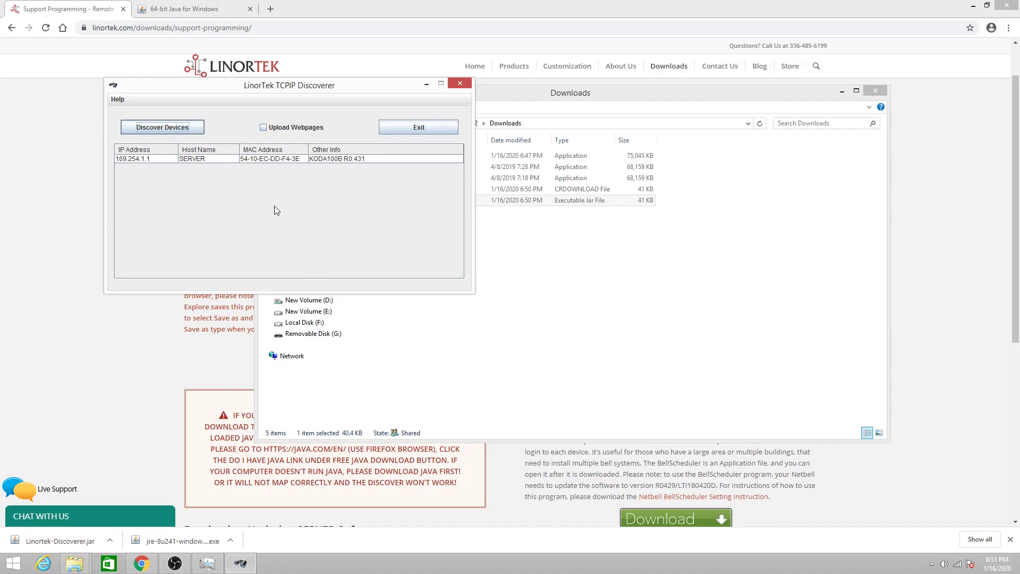
pyautogui.moveTo(290, 201)
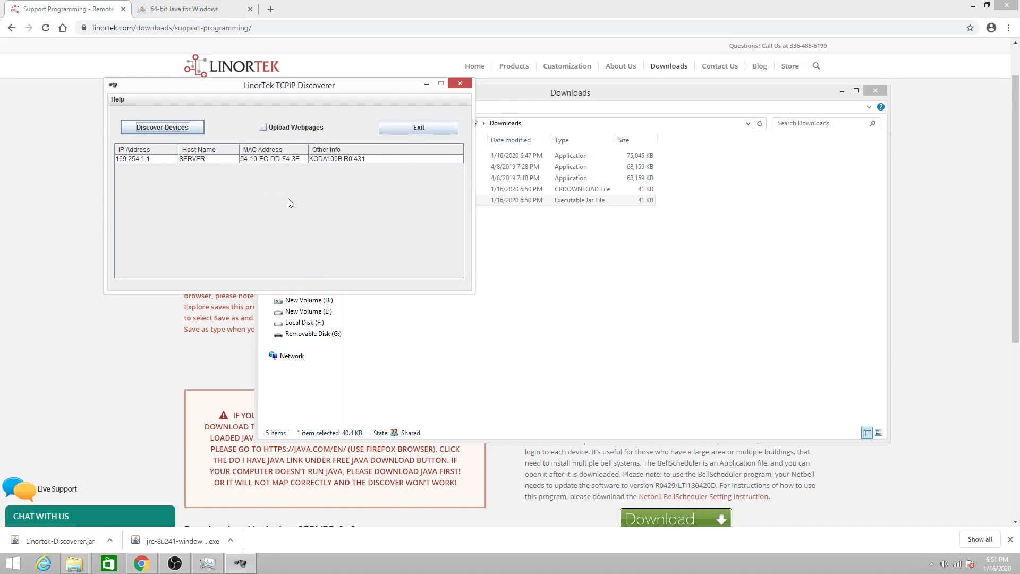
pyautogui.moveTo(307, 175)
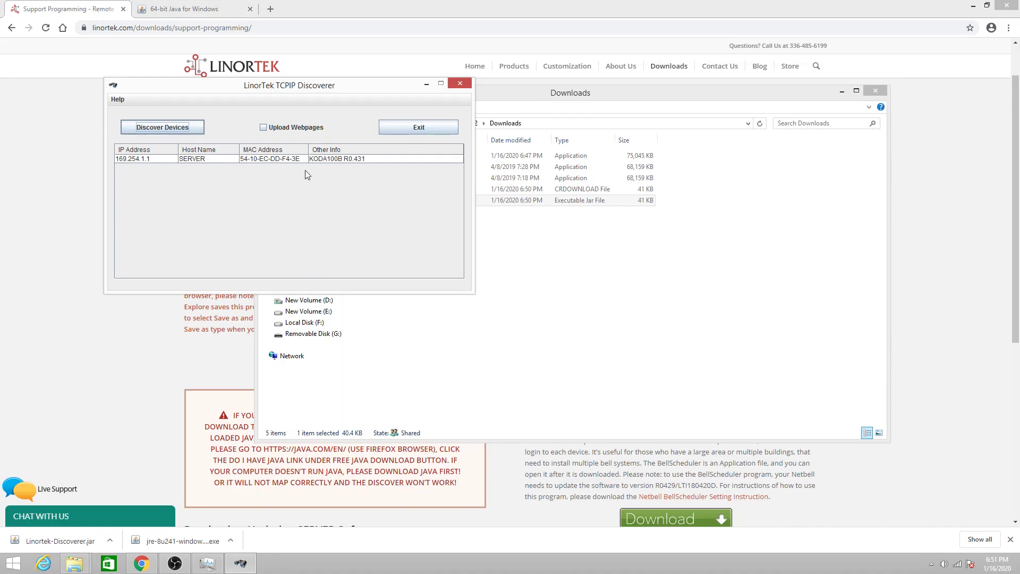
pyautogui.moveTo(164, 151)
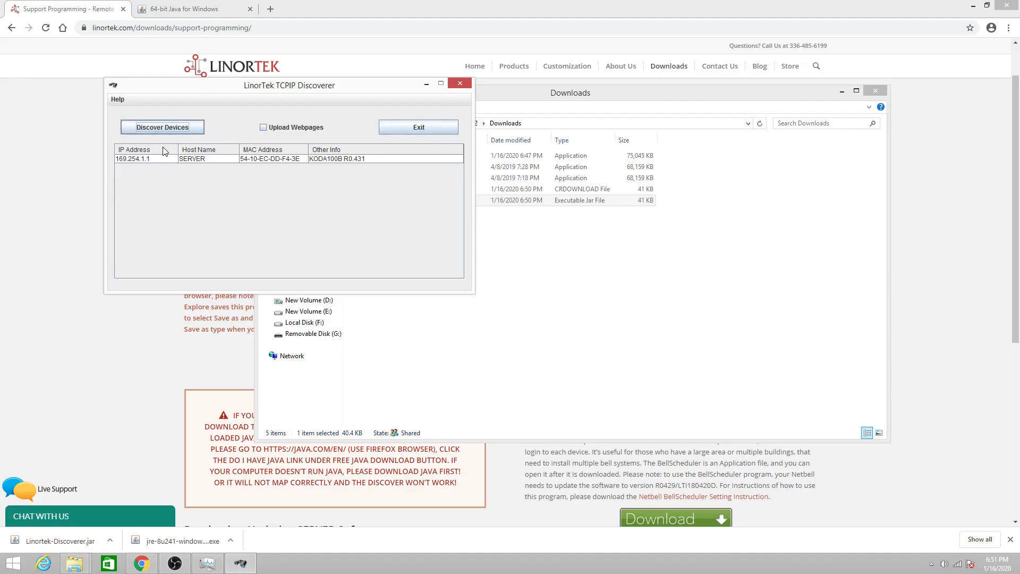
pyautogui.moveTo(195, 163)
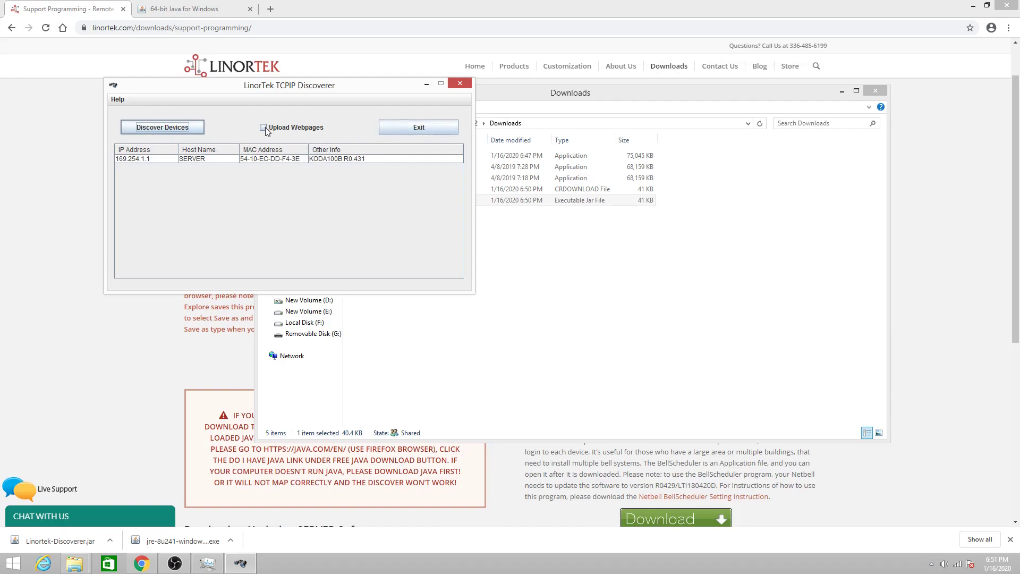
pyautogui.click(263, 127)
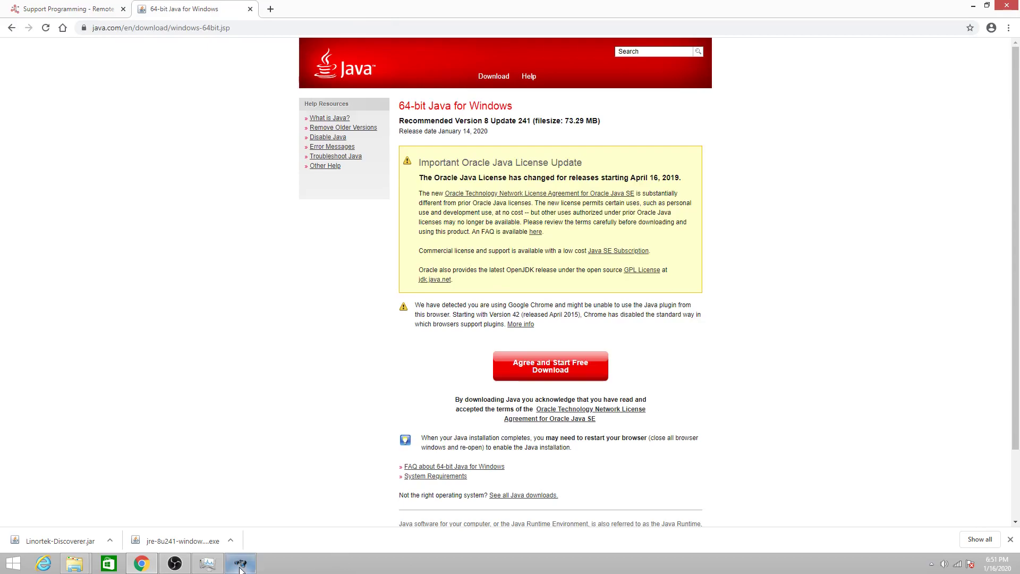
pyautogui.click(239, 562)
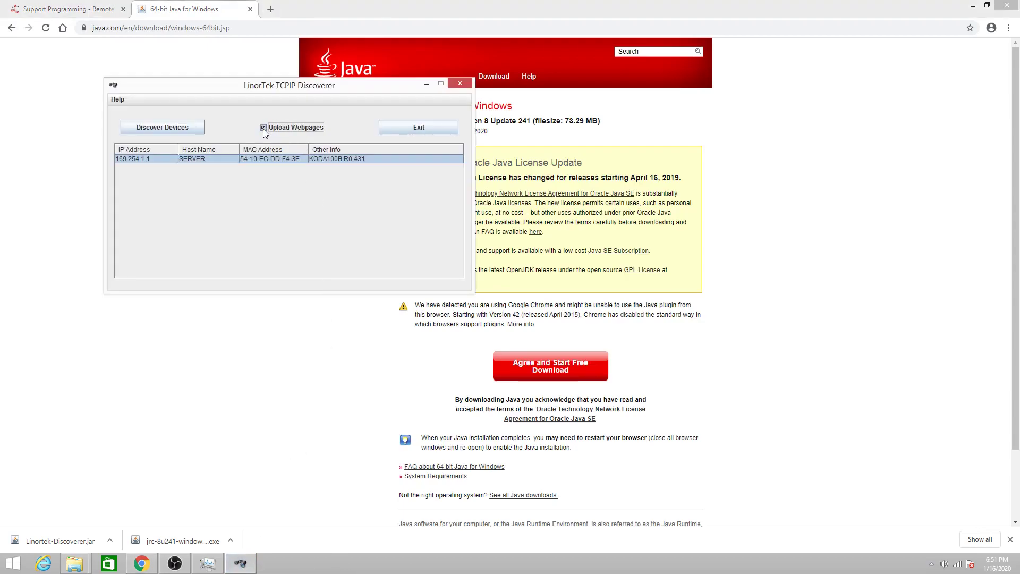
pyautogui.click(263, 126)
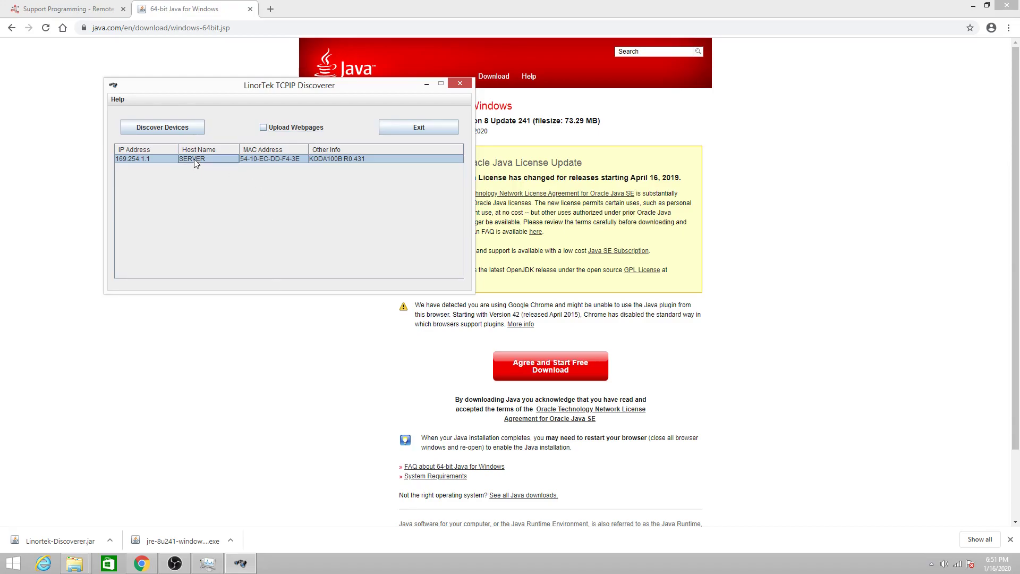
# - Open the SERVER device's KODA web page at 169.254.1.1 and bring up its LOGIN sign-in prompt
pyautogui.doubleClick(196, 158)
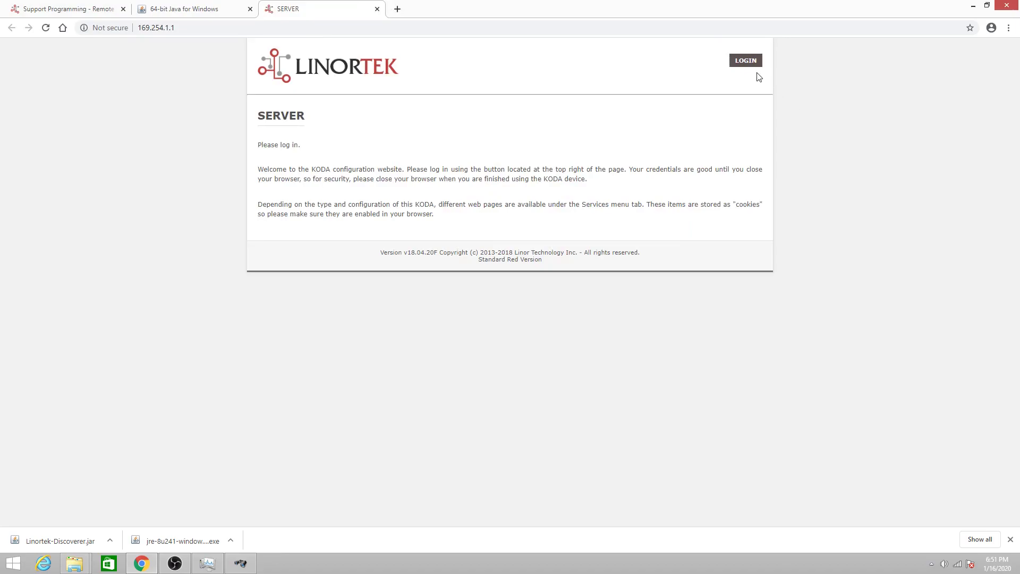
pyautogui.moveTo(751, 104)
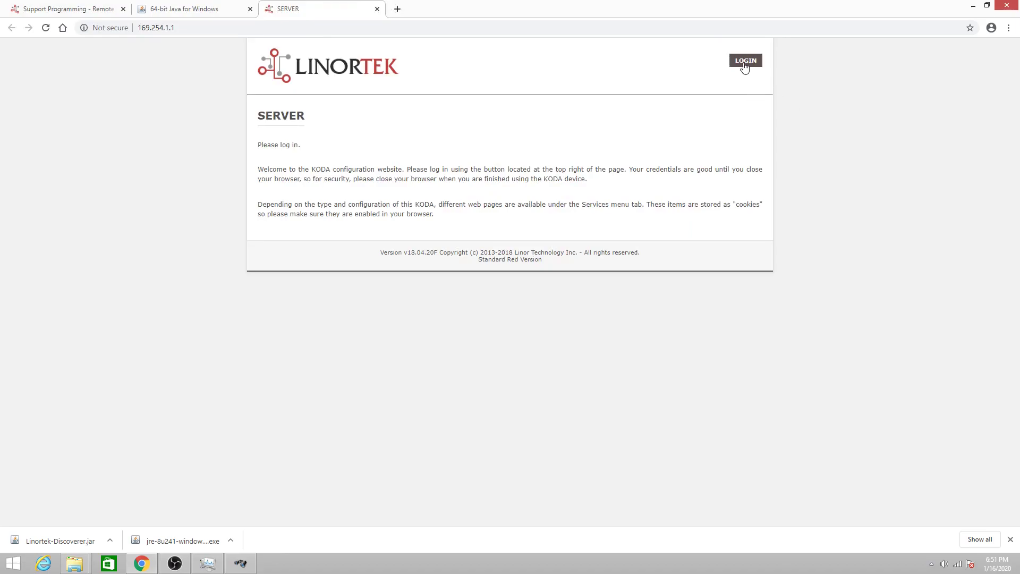
pyautogui.click(744, 61)
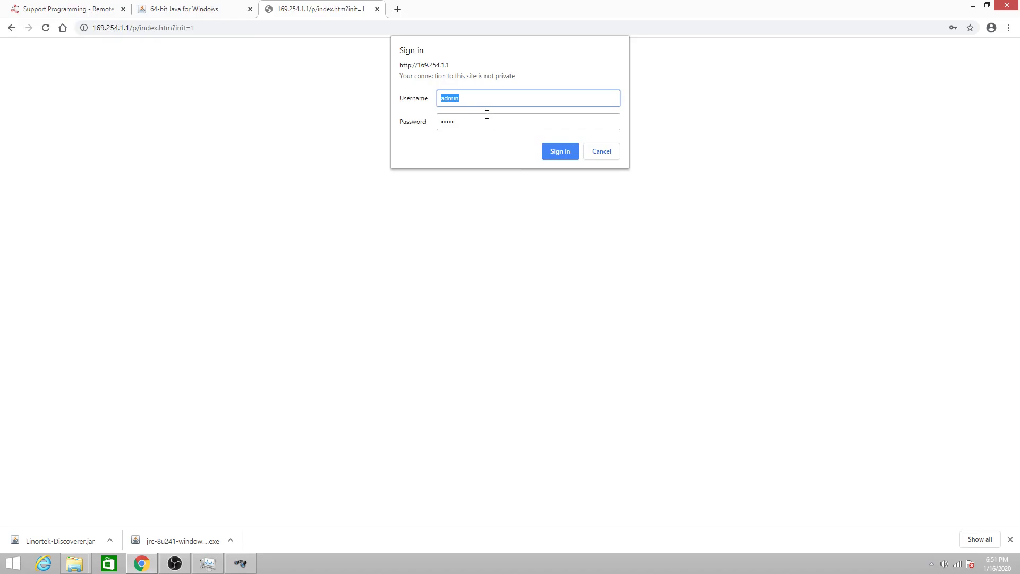
pyautogui.moveTo(481, 135)
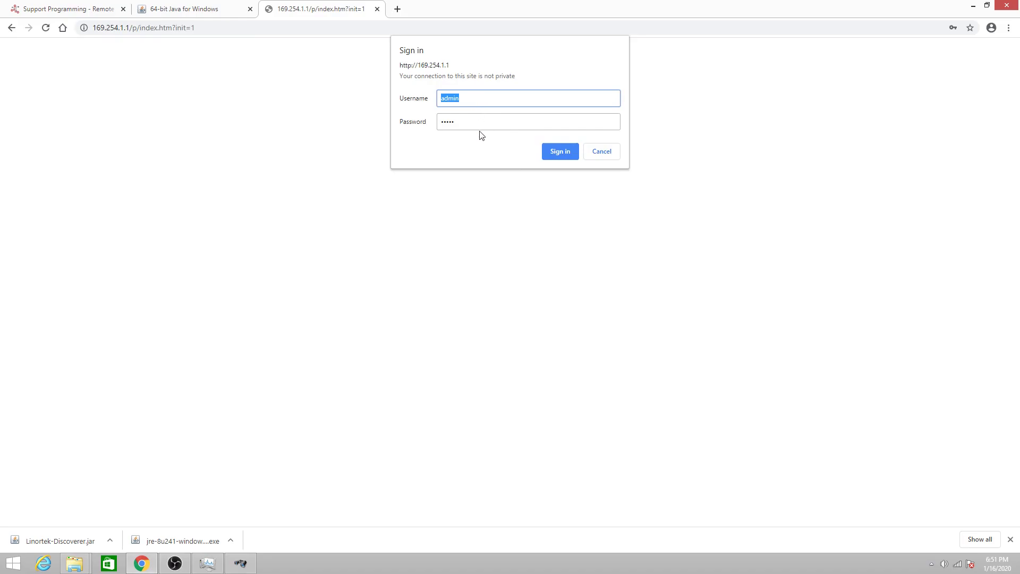